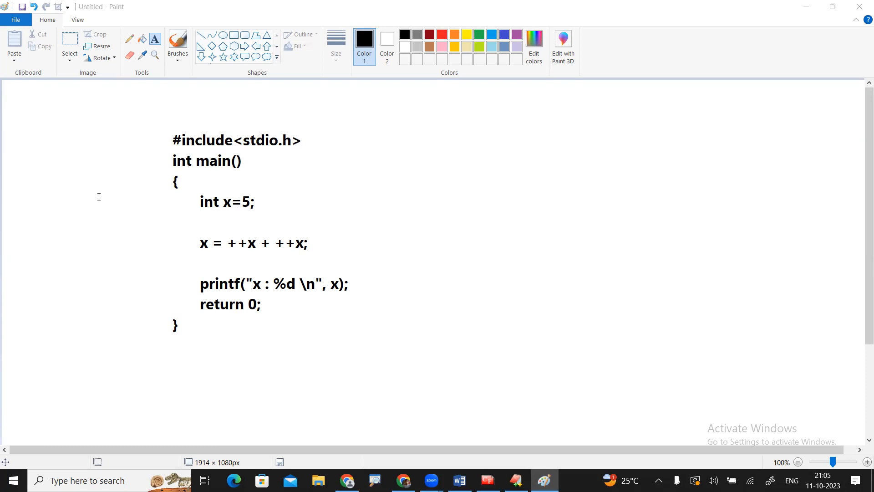
Underline 'x=5' in the int declaration with the black brush
click(178, 45)
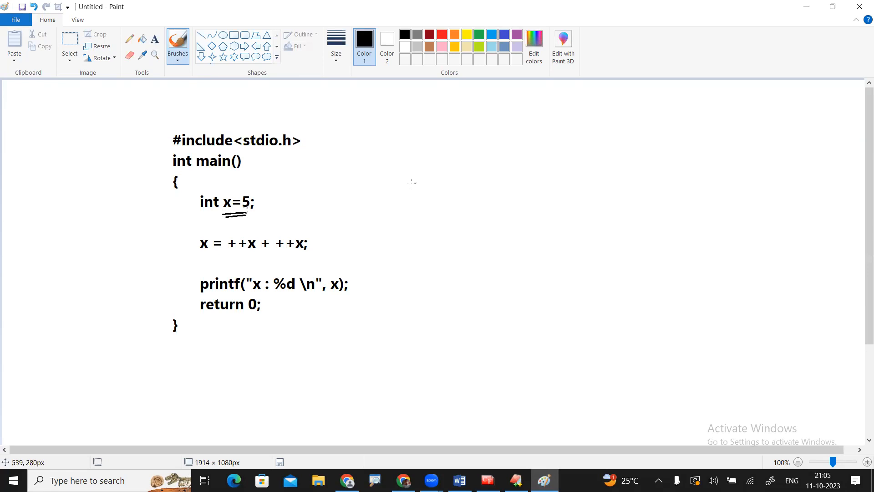
mouse_move(714, 71)
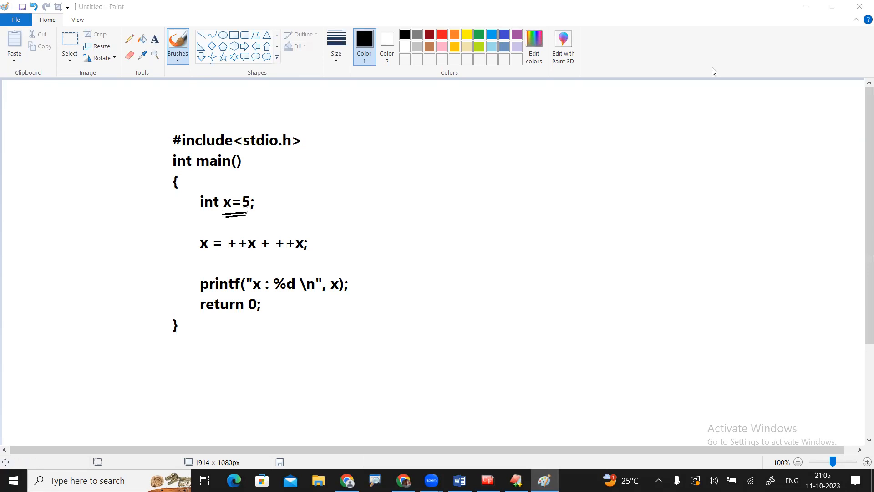
Switch to dark red and draw a memory box labelled x holding the value 5
click(429, 33)
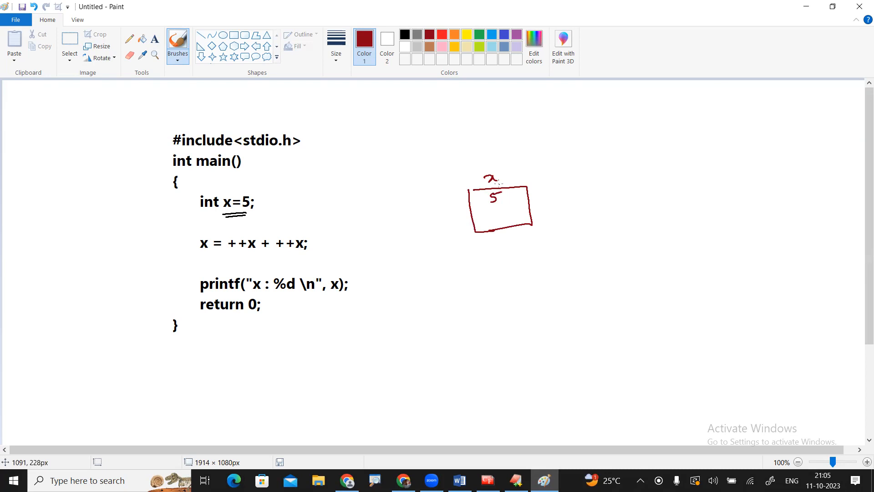
mouse_move(230, 253)
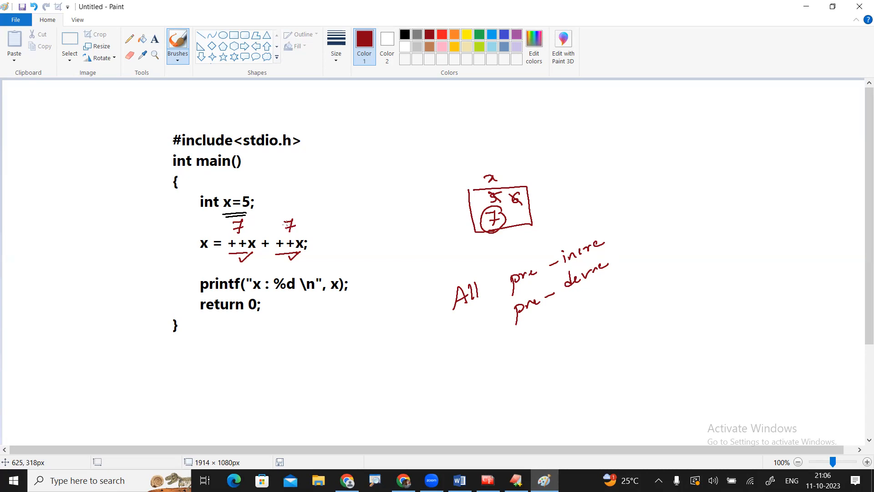
mouse_move(196, 246)
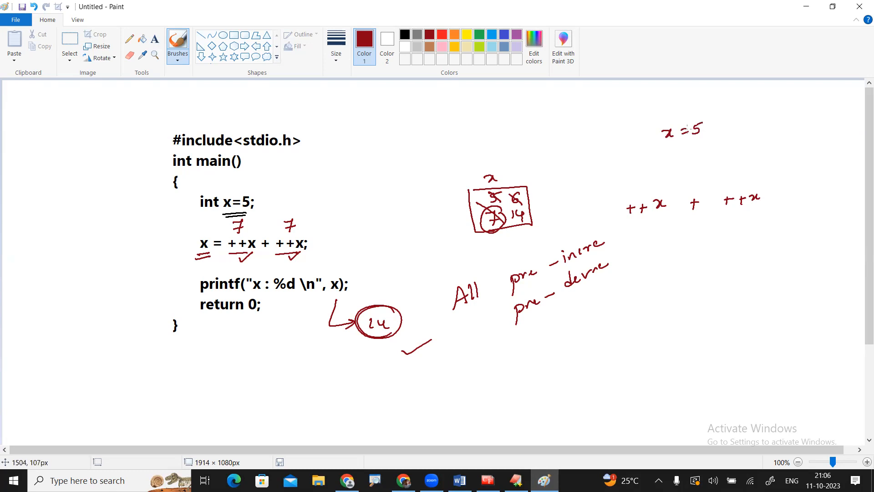
mouse_move(627, 222)
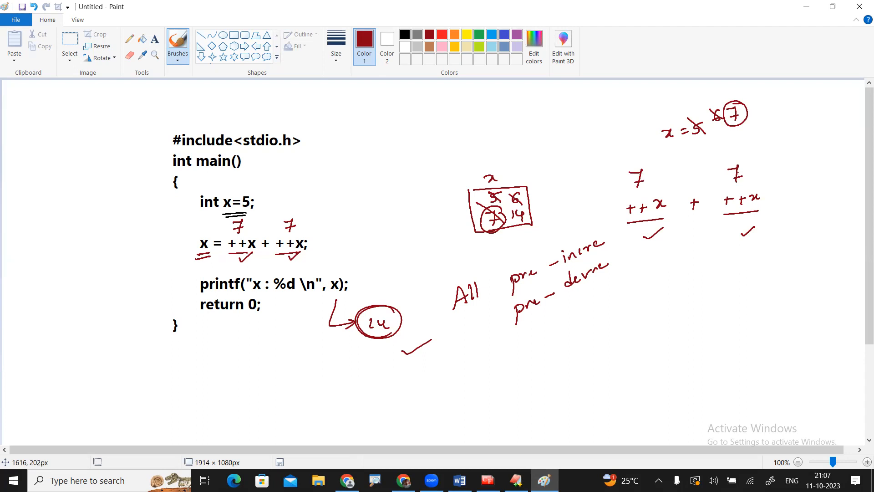
mouse_move(207, 230)
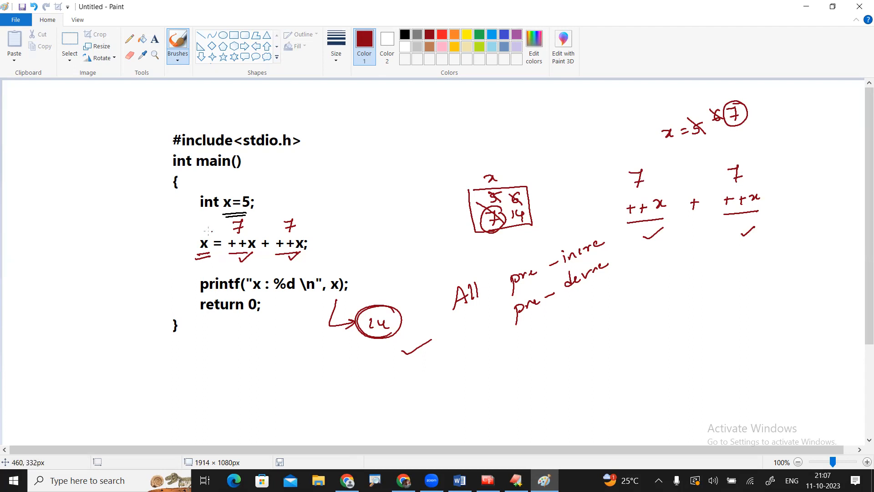
Circle the assigned x at the start of the 'x = ++x + ++x;' line in red
drag(192, 231, 203, 248)
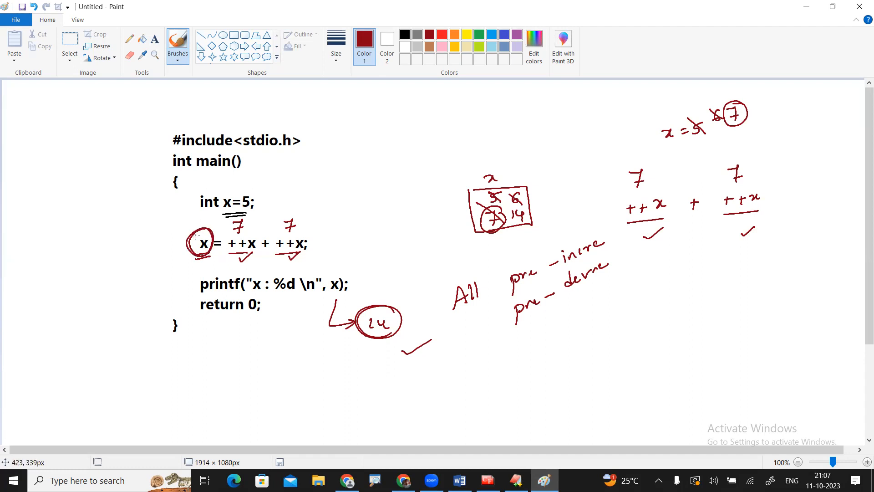
mouse_move(309, 103)
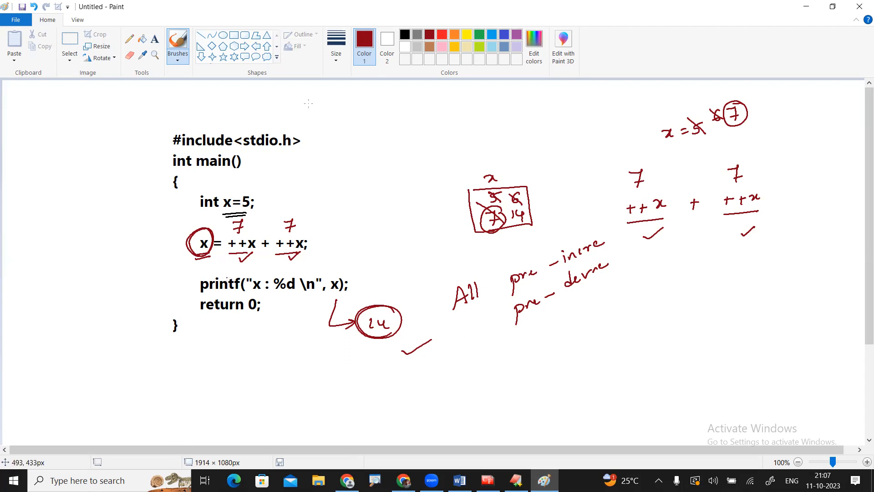
mouse_move(316, 92)
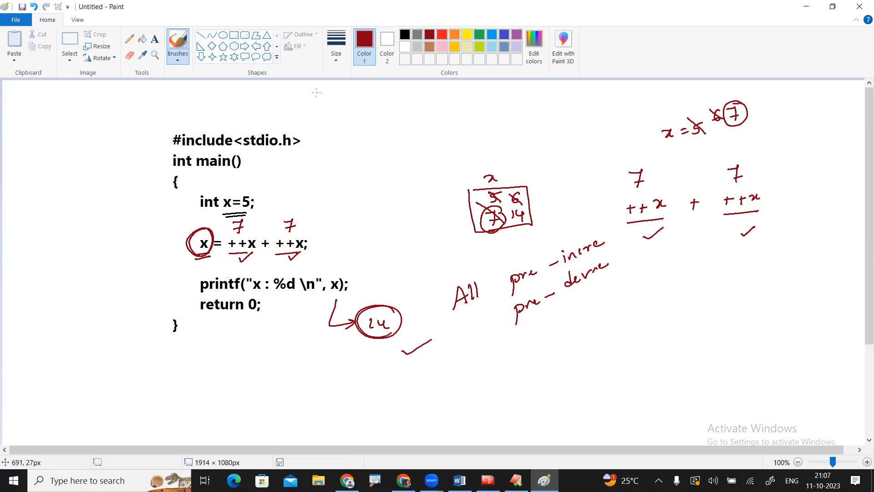
mouse_move(404, 63)
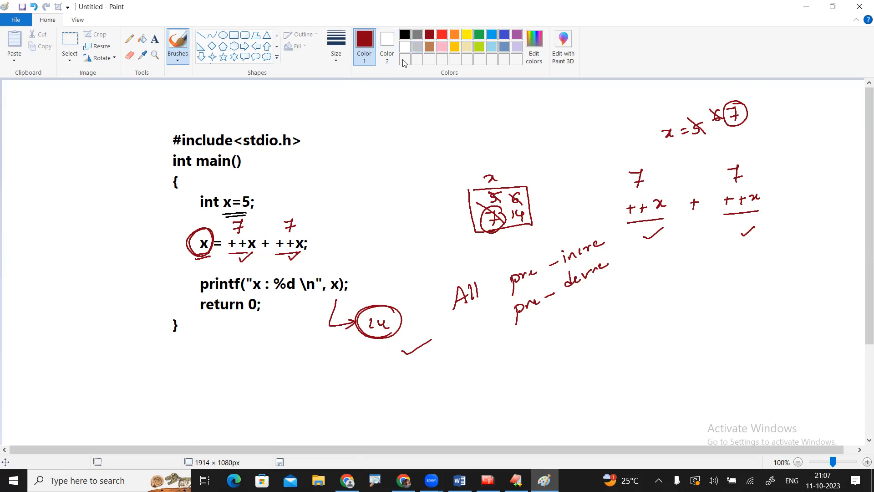